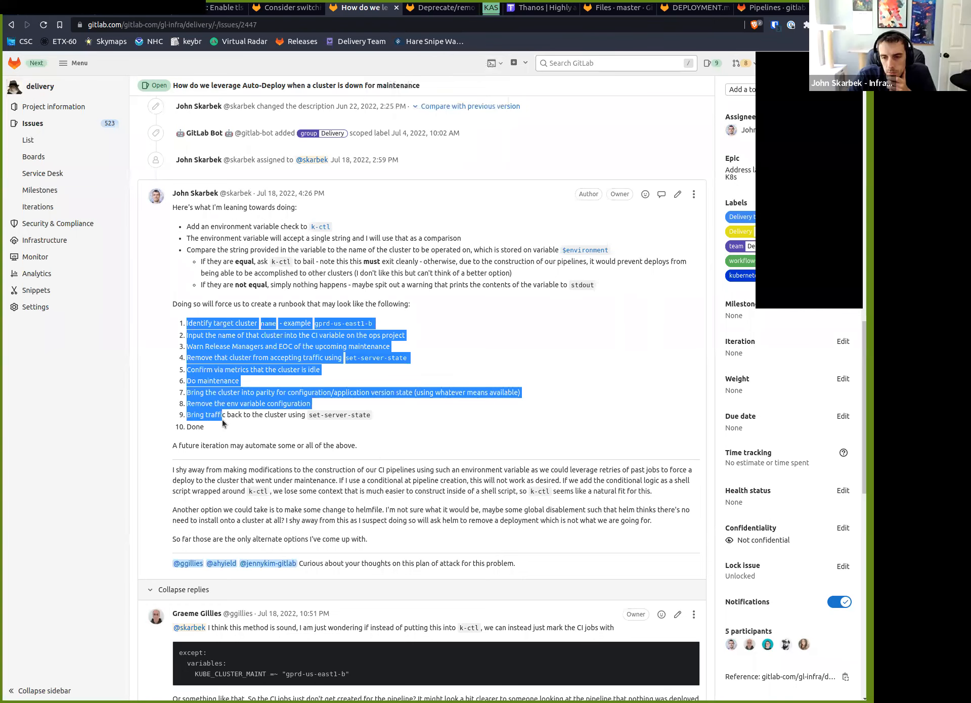
# - Clear the earlier highlight over the runbook list before marking step 2
pyautogui.click(202, 342)
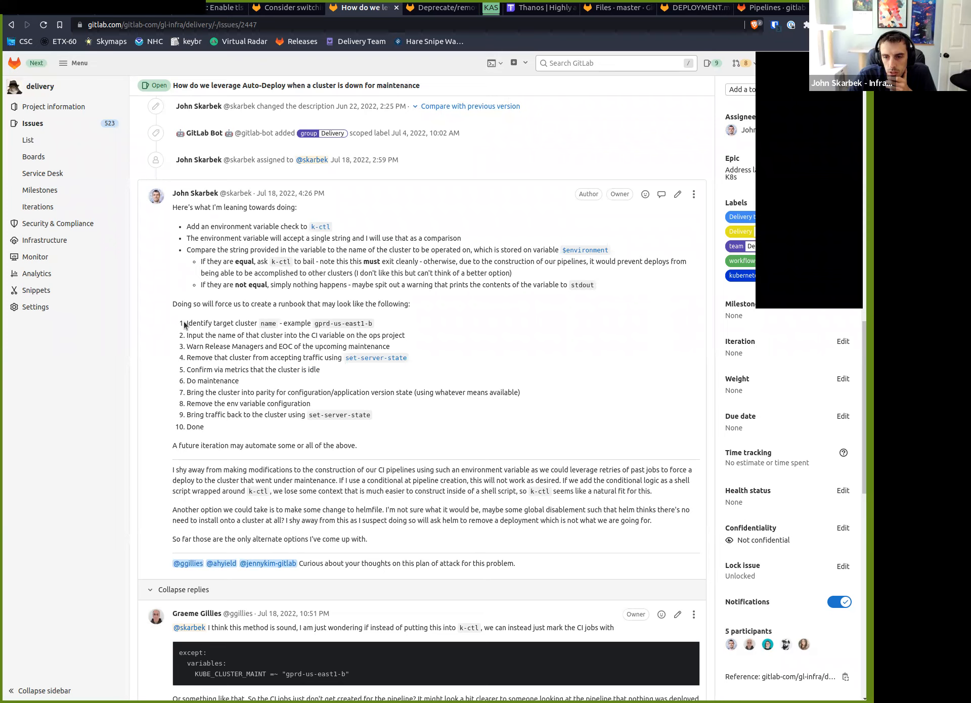
pyautogui.moveTo(391, 329)
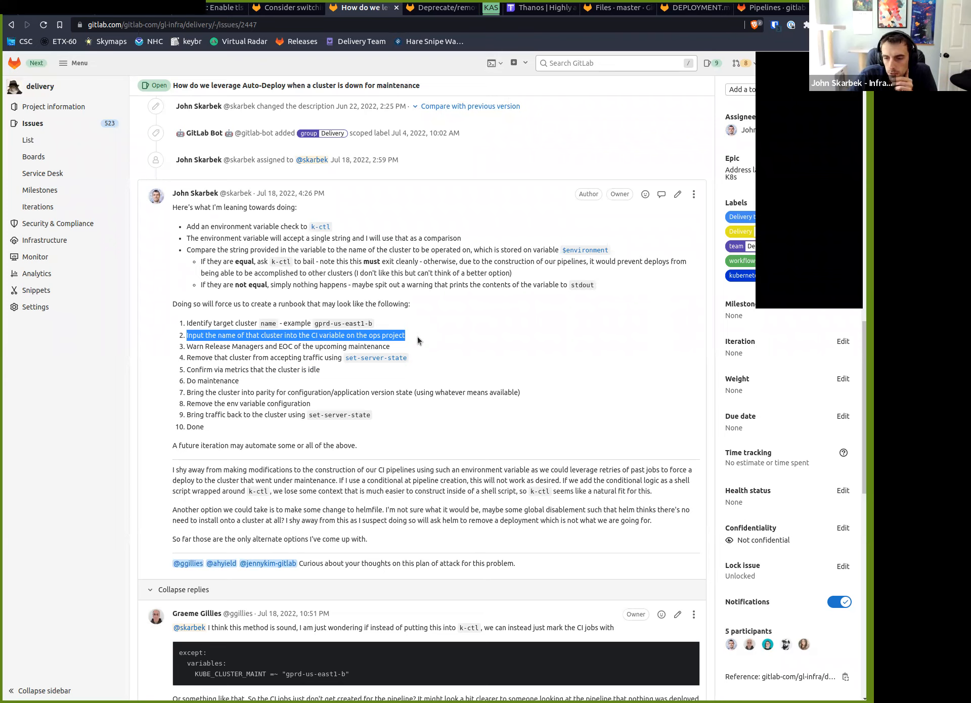
# - Clear the highlight in the comment before marking step 6, Do maintenance
pyautogui.click(186, 353)
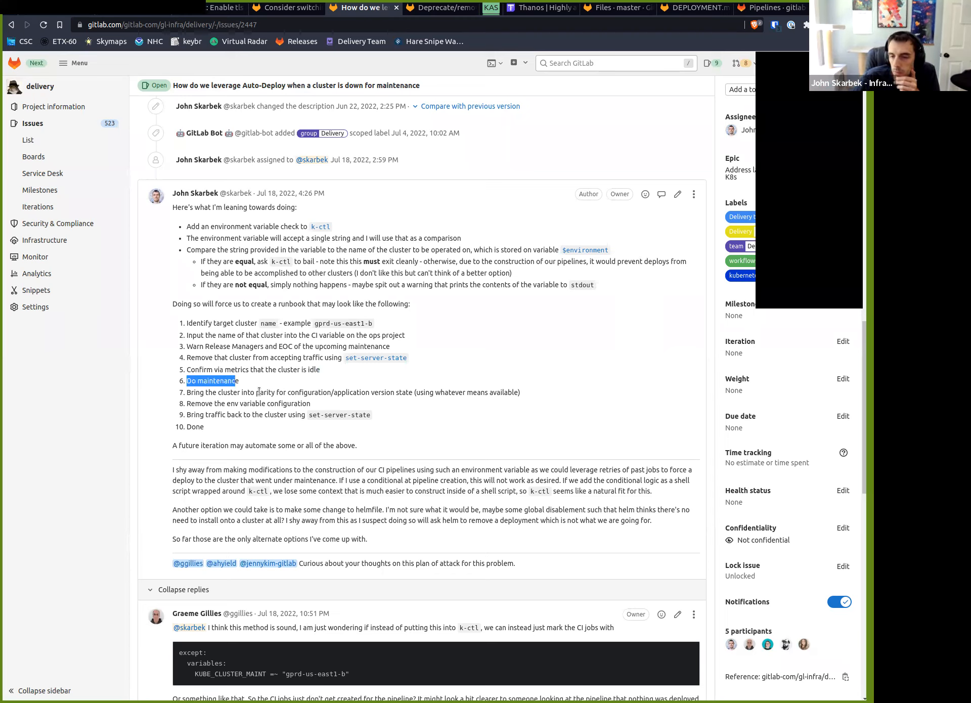
# - Clear the highlight before marking steps 7 and 8 on parity and env variable removal
pyautogui.click(247, 385)
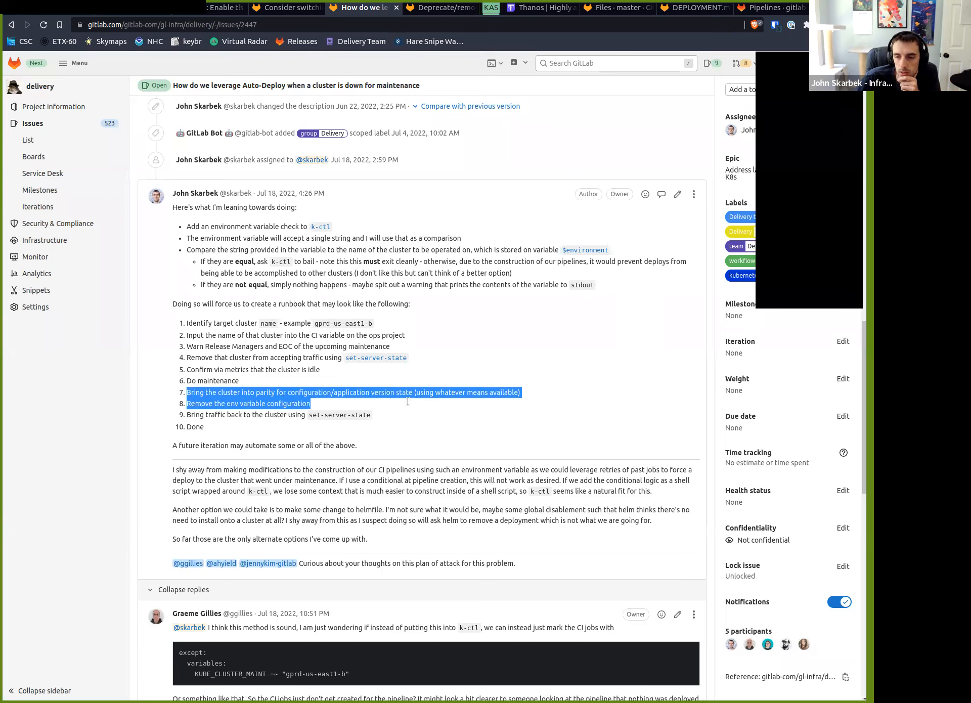
# - Clear the highlight before marking step 7's 'using whatever means available' phrase
pyautogui.click(472, 402)
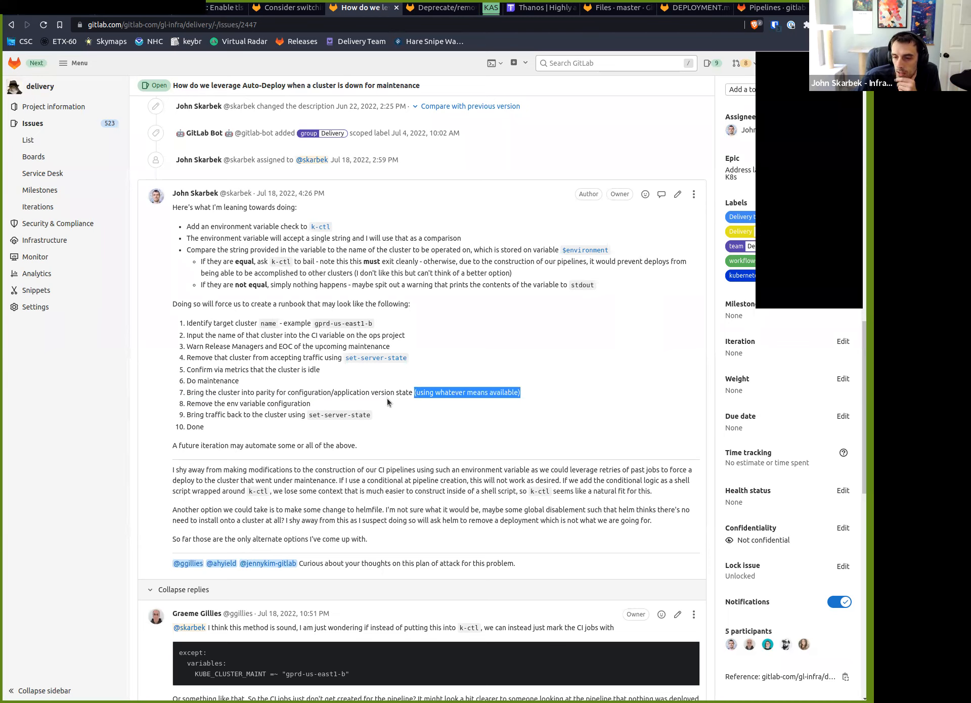
pyautogui.moveTo(382, 403)
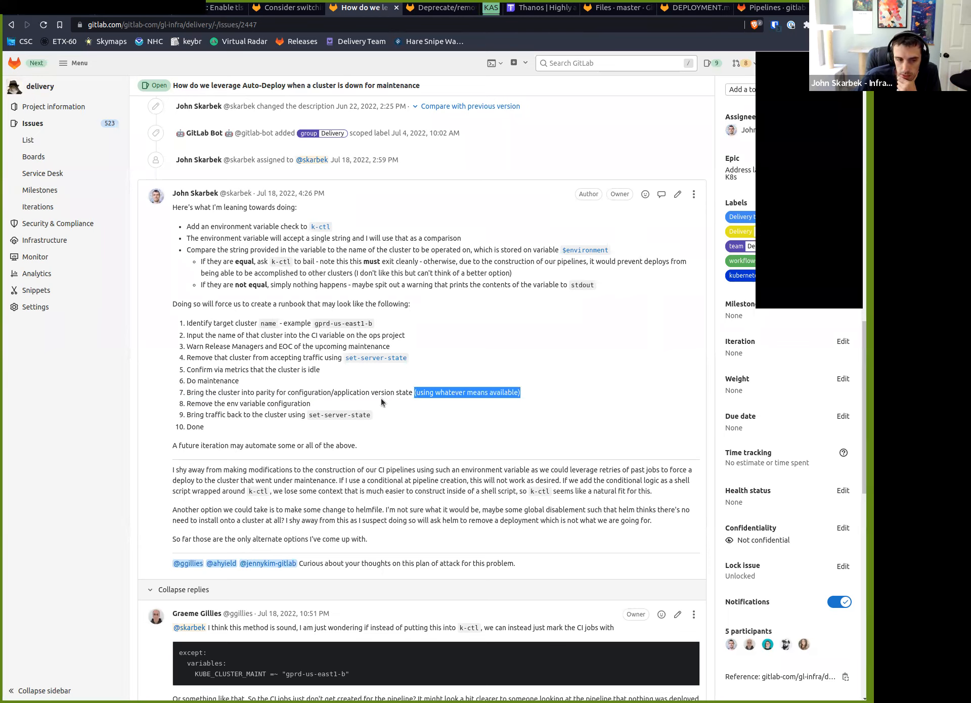